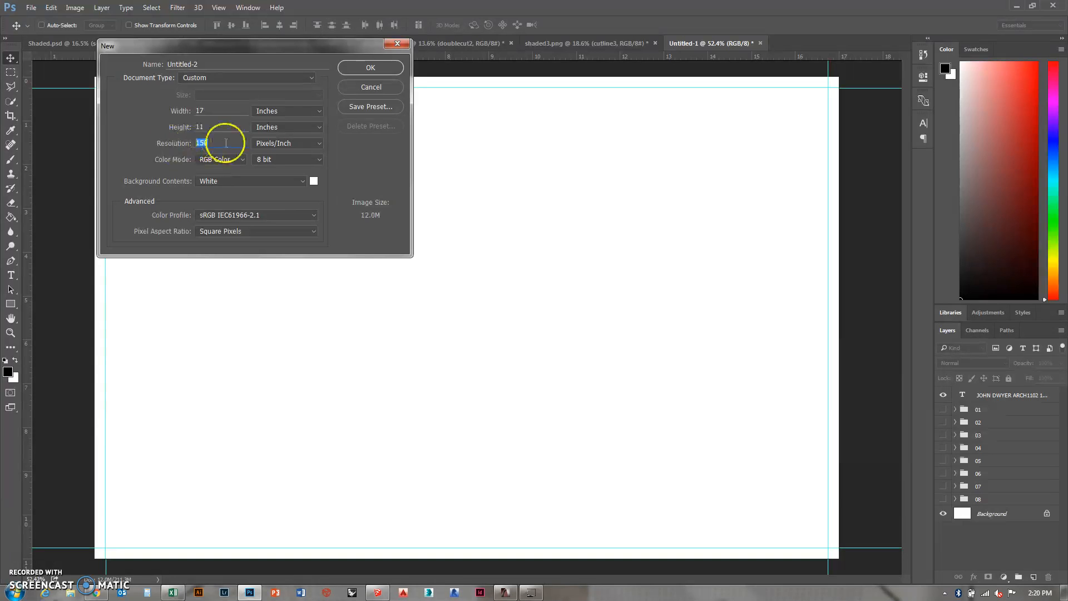
Set the resolution for the new 17 by 11 inch sheet document
click(369, 67)
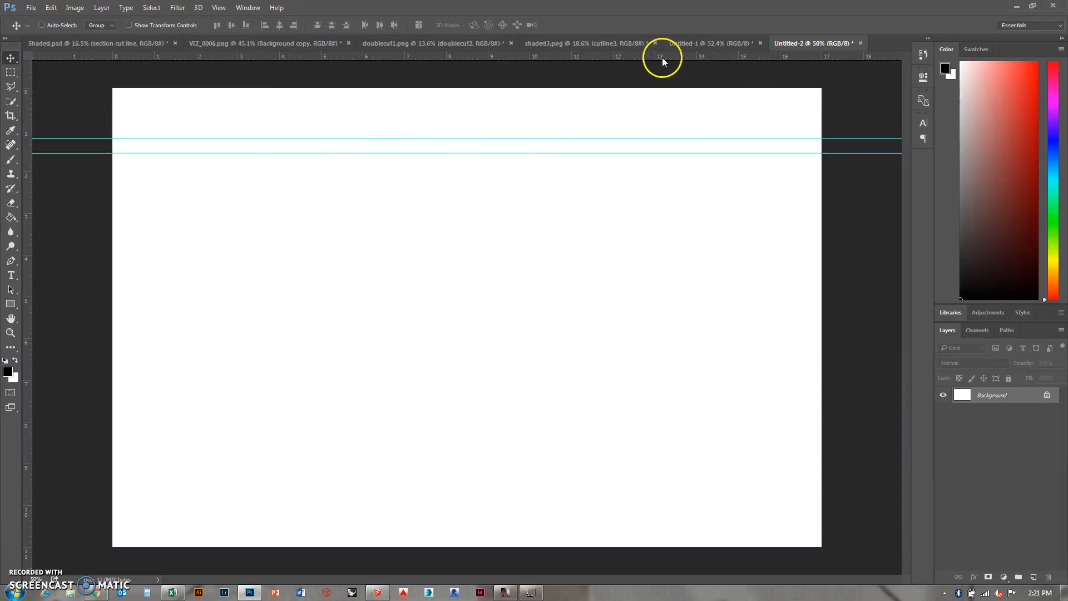
Add vertical and horizontal guides 0.25 in from the sheet edges as margins
click(923, 64)
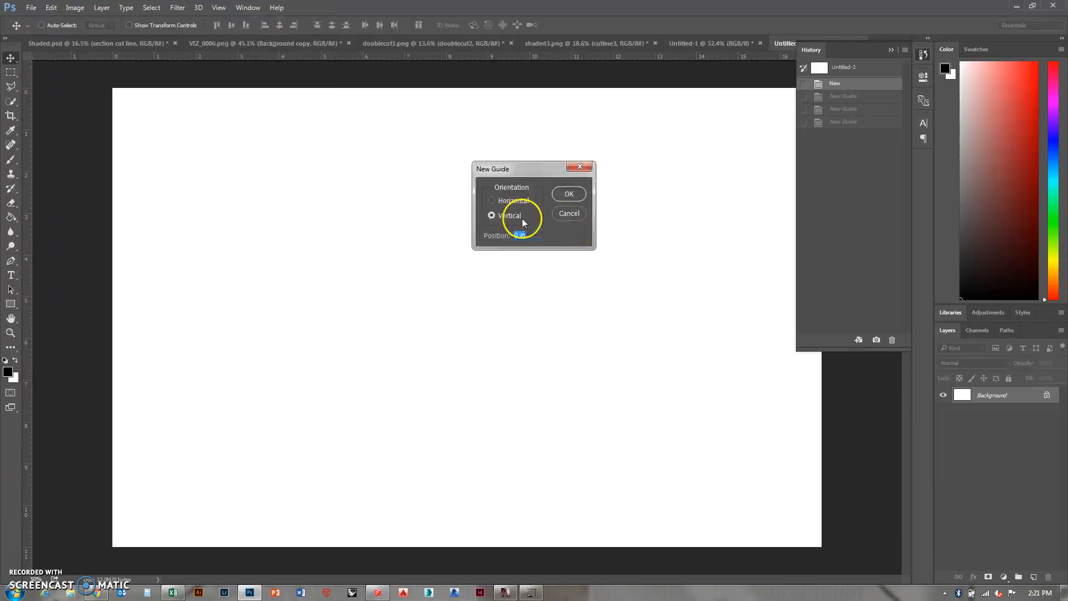
click(568, 194)
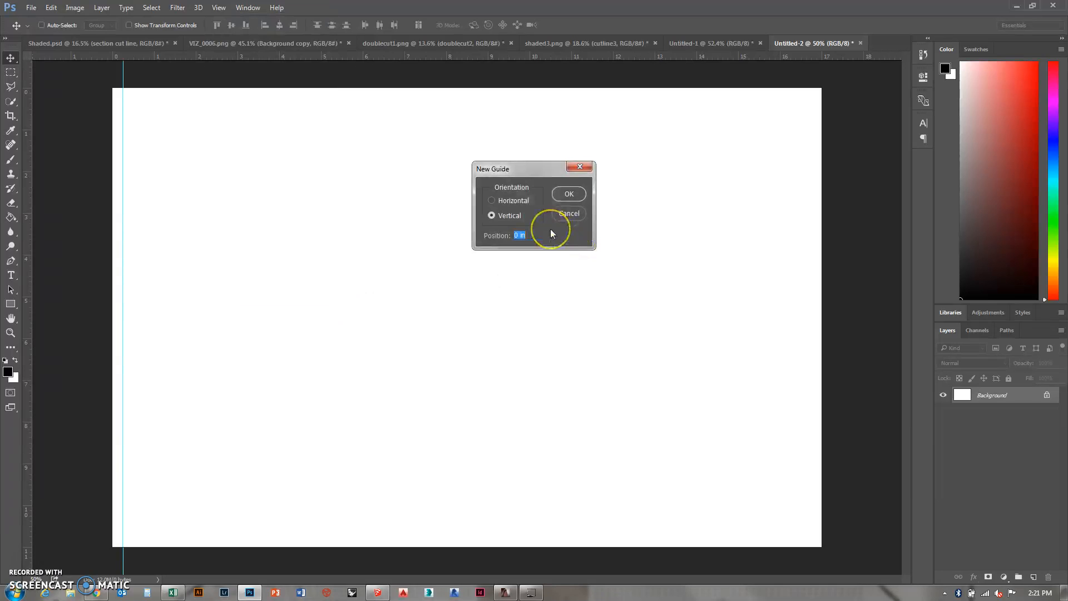
click(568, 193)
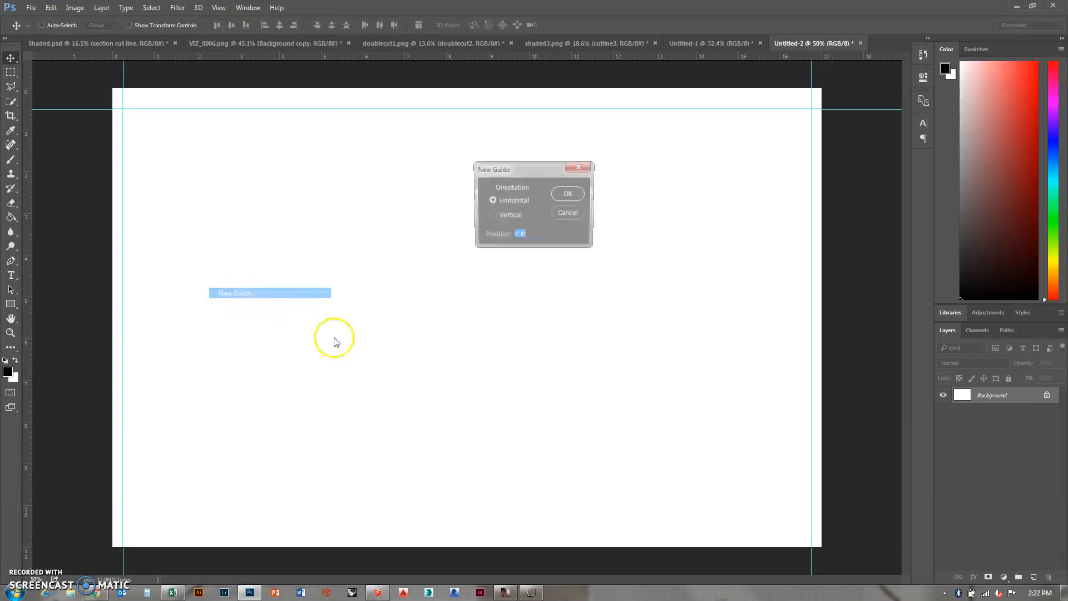
click(567, 194)
text(.25)
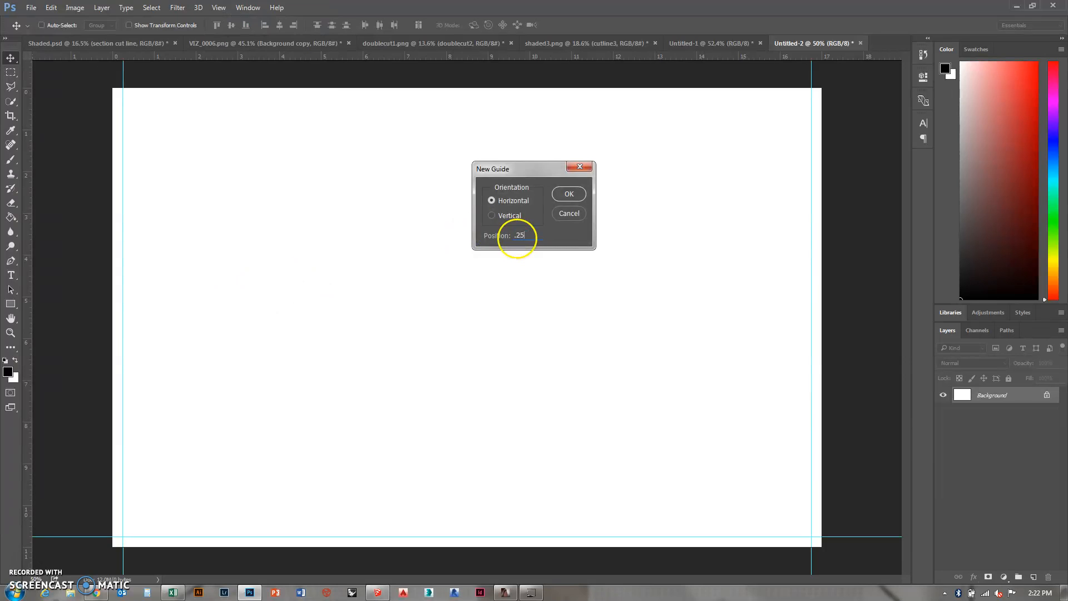
click(569, 193)
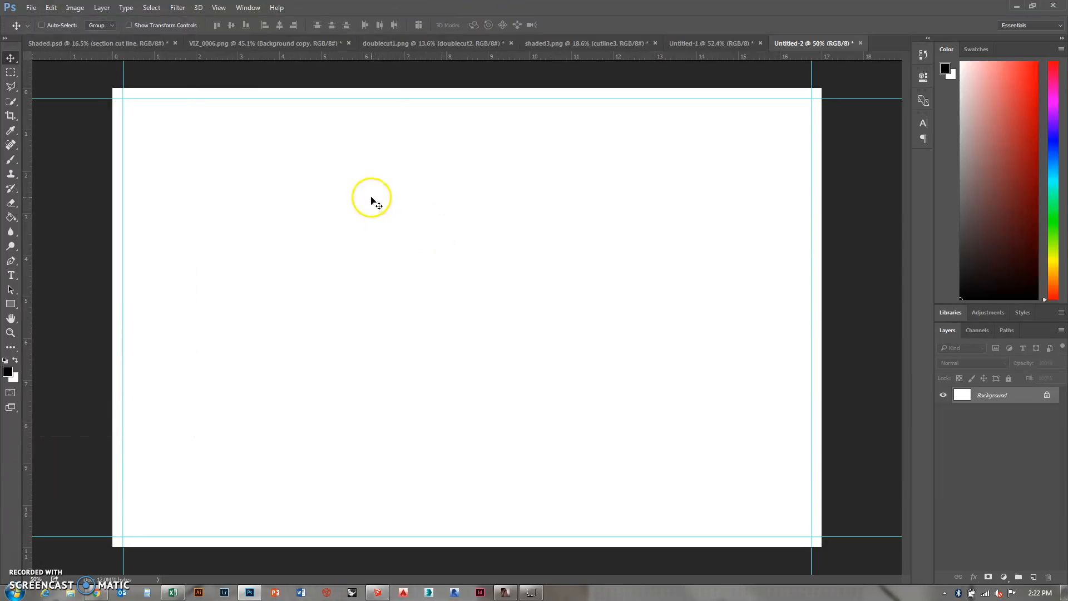
Choose the Horizontal Type tool with 10 pt text size for the title block
click(11, 275)
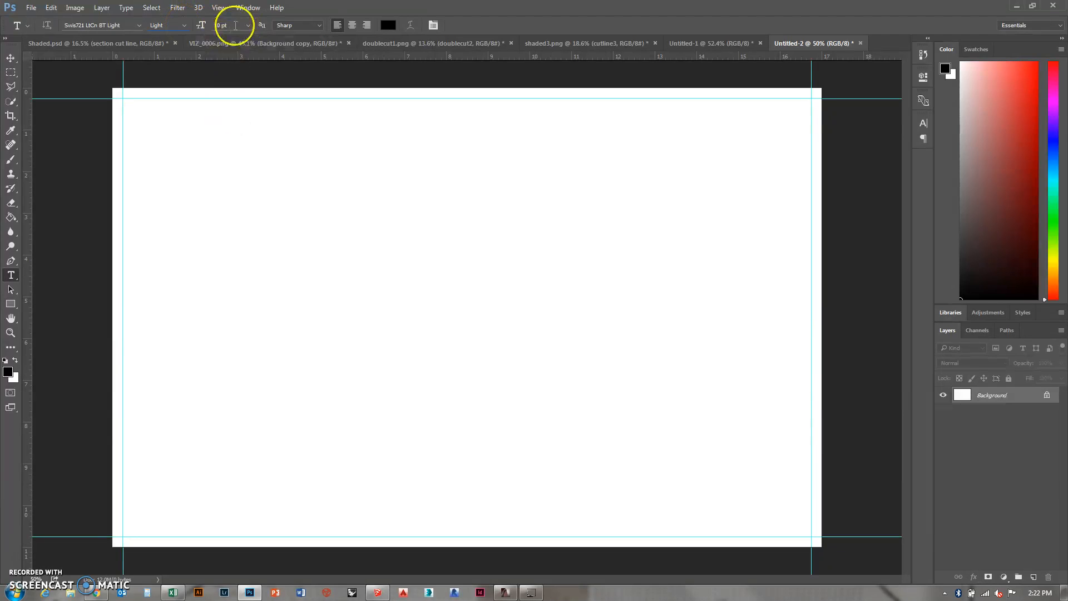
click(247, 25)
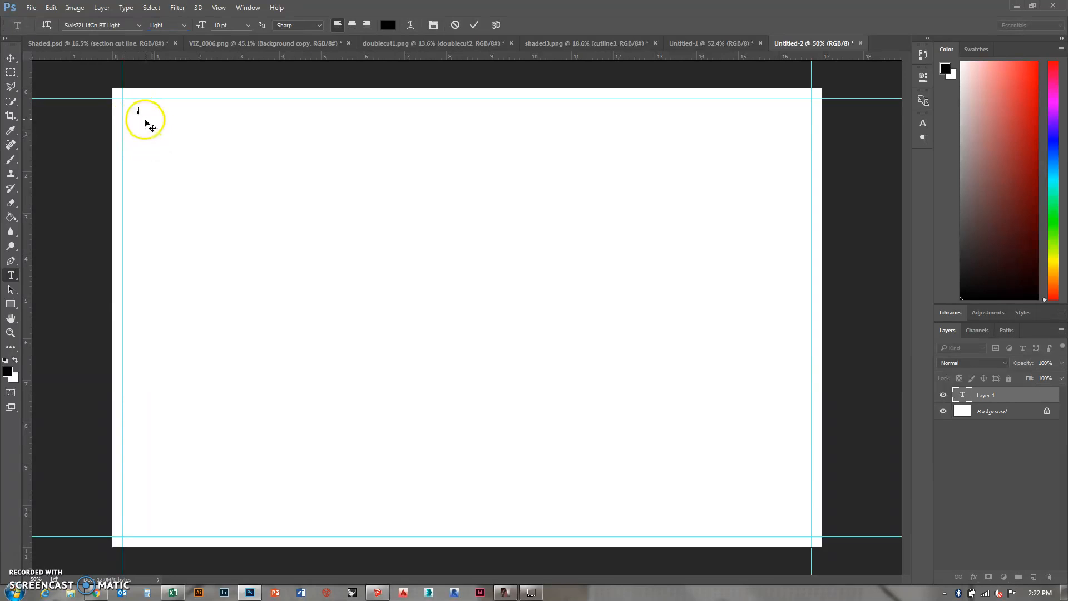
Enter the title-block lines: JOHN DWYER, ARCHITECT, LS, HGA ARCHITEC
text(JOHN DWYER)
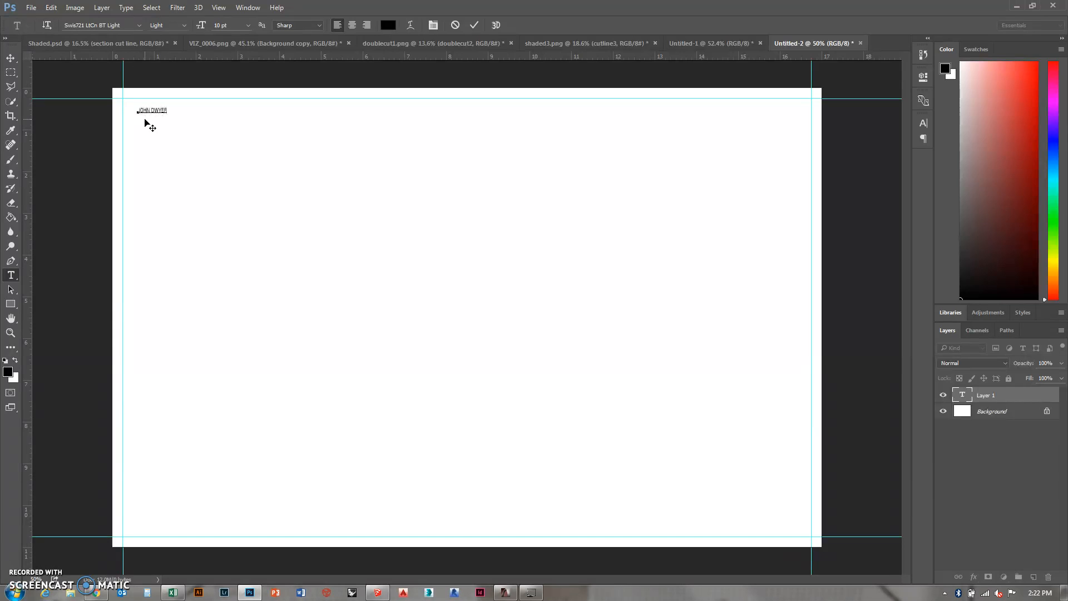
text(ARCHITECT)
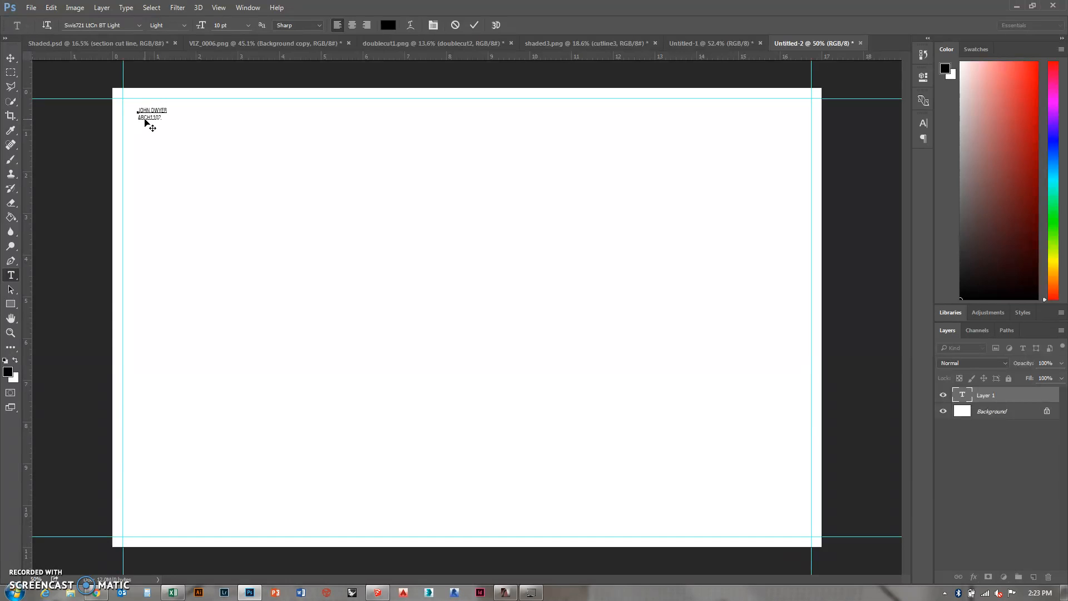
text(LS)
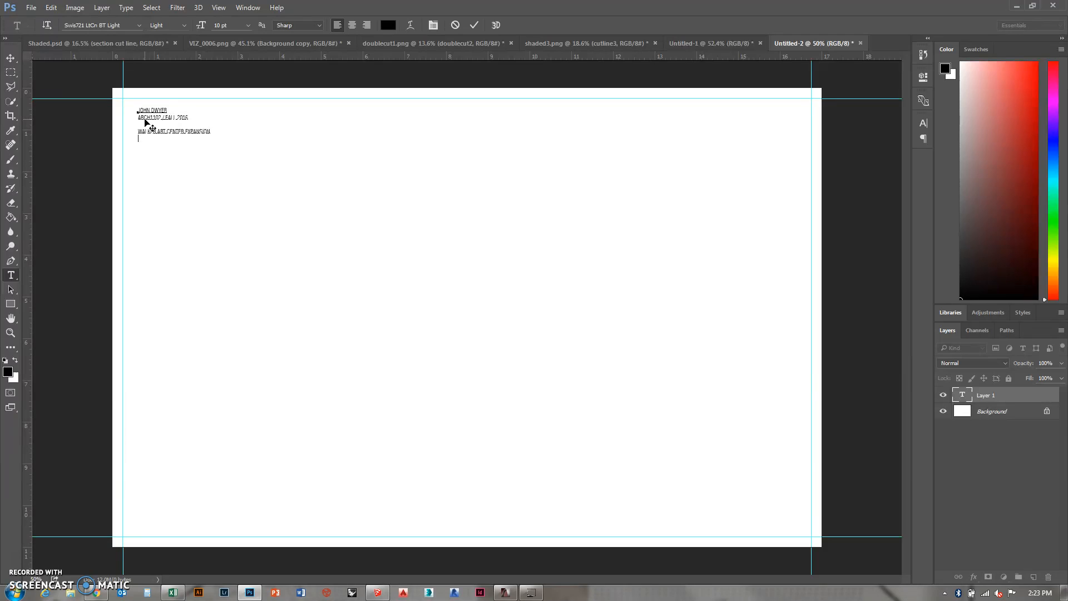
text(HGA ARCHITECTS + ENGINEERS)
text(01)
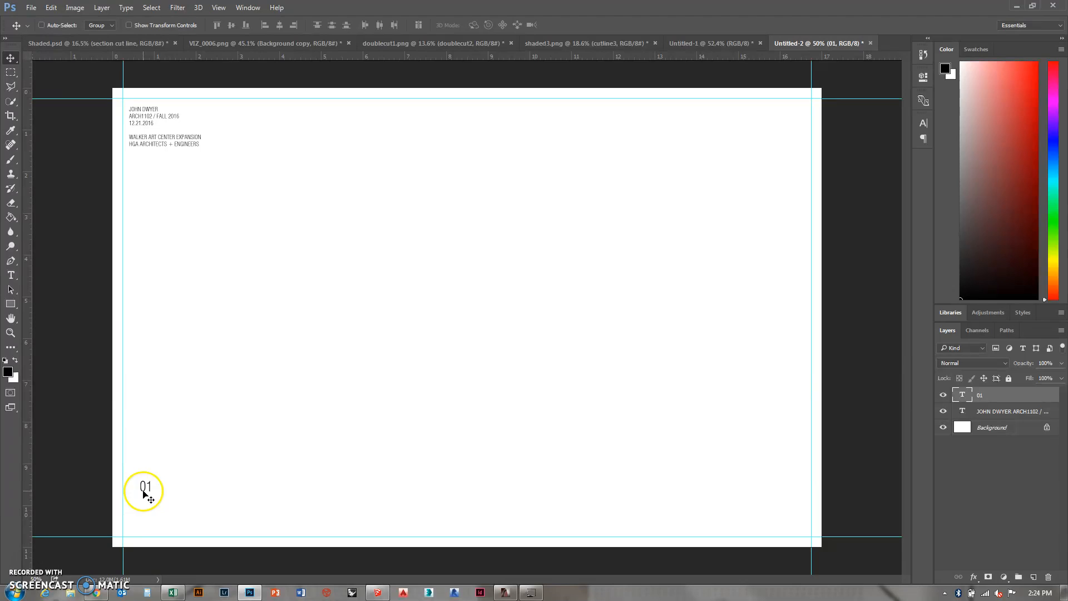
Move the 01 sheet number down to the bottom-left margin corner
drag(143, 490, 134, 515)
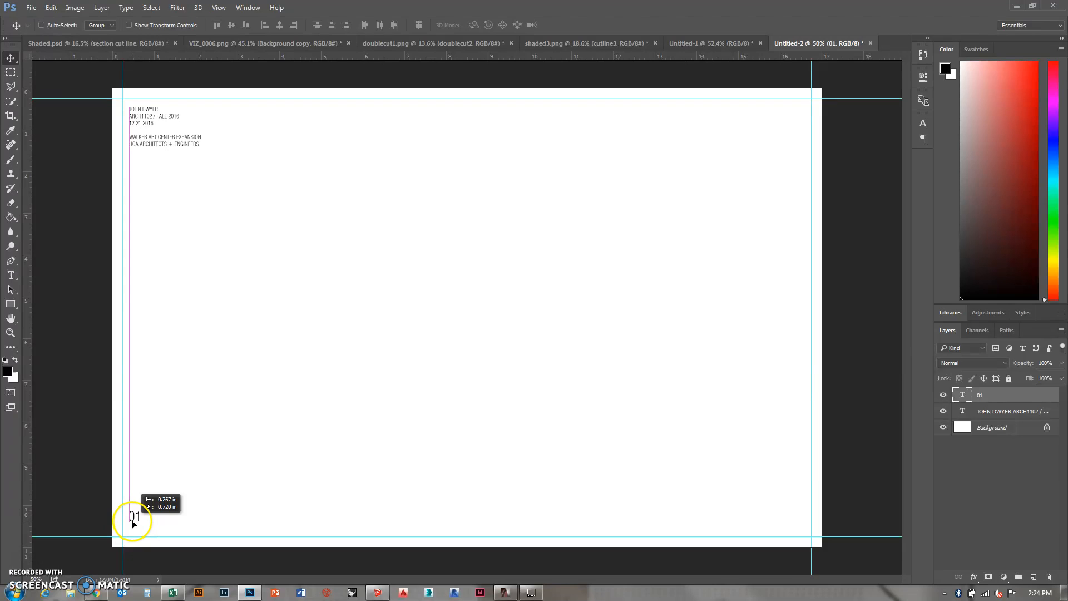
drag(135, 514, 134, 523)
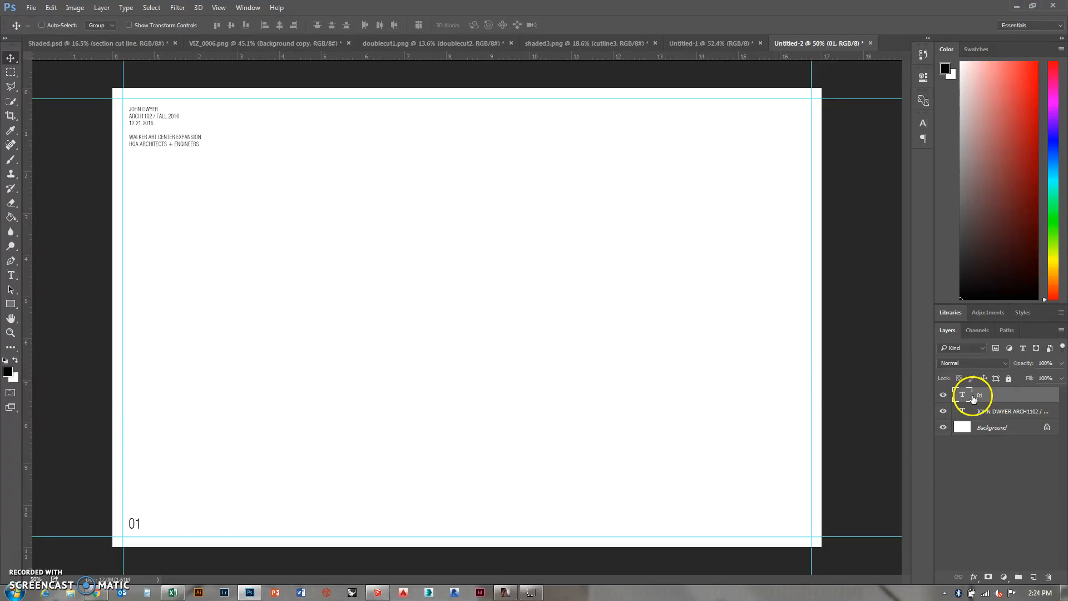
Duplicate the 01 sheet-number text layer to make an '01 copy' layer
right_click(963, 395)
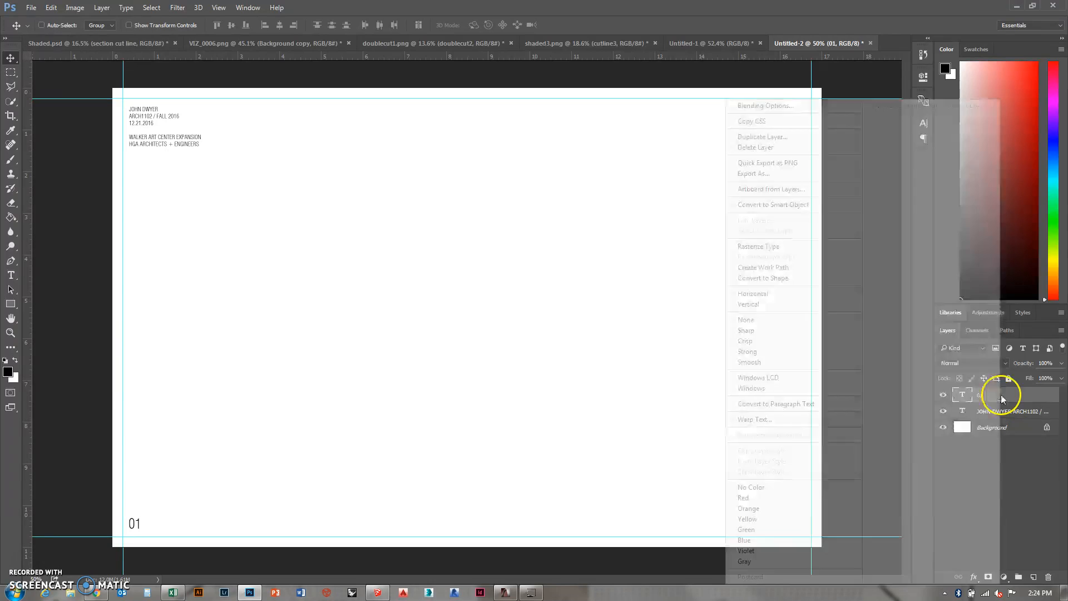
click(761, 136)
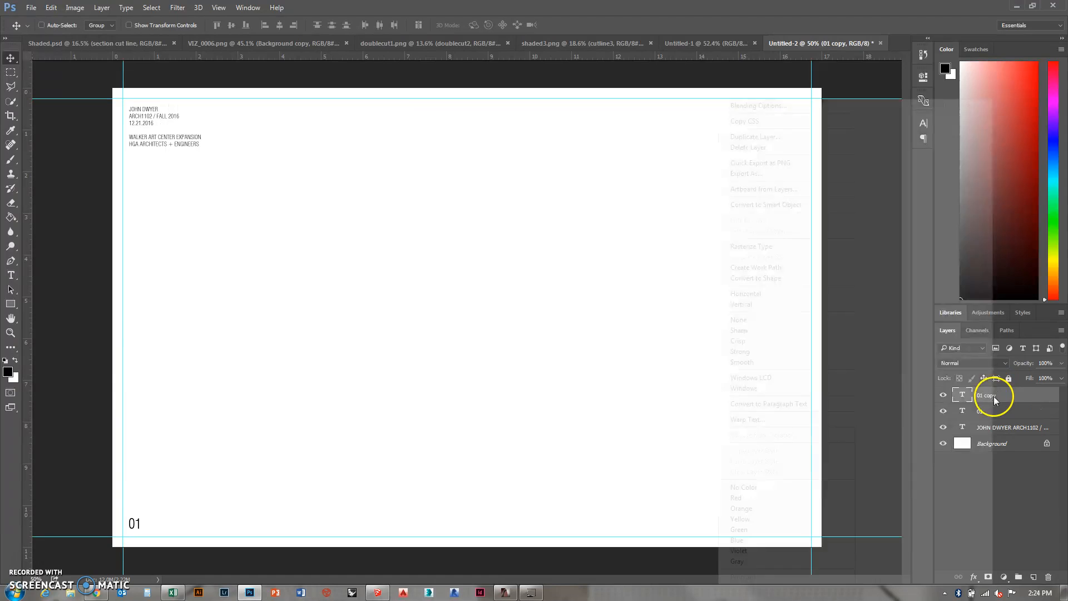
mouse_move(803, 147)
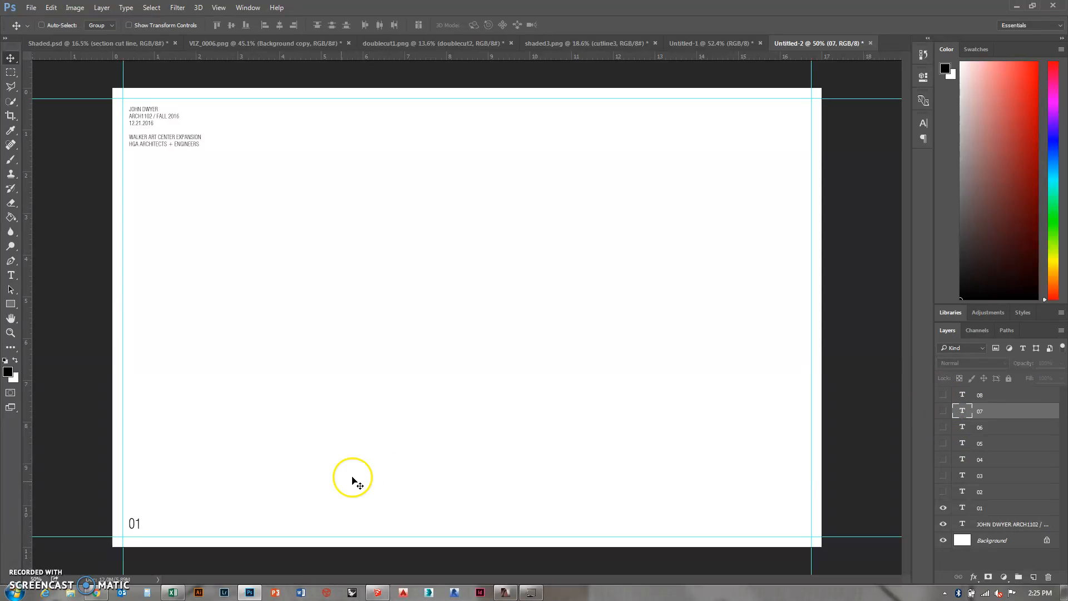
Start Place Embedded for the drawing PDF and choose its second page
click(31, 8)
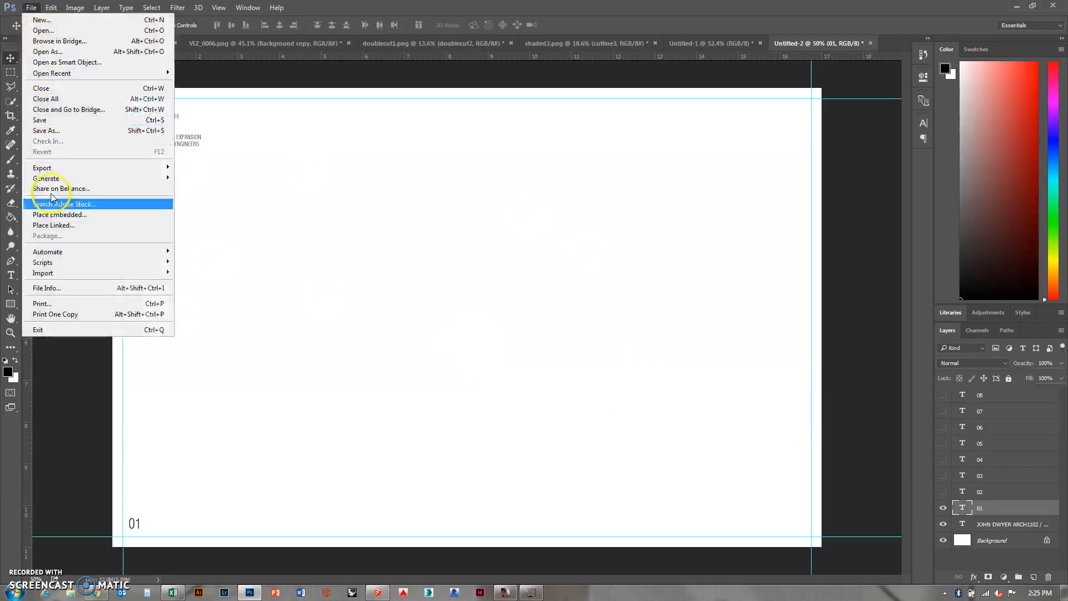
click(60, 215)
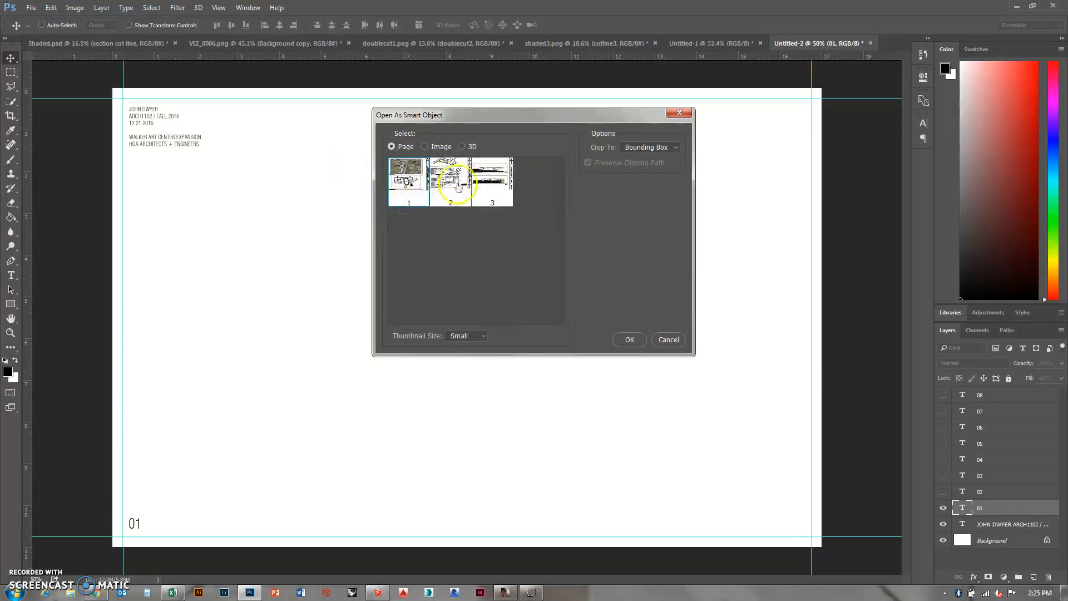
click(629, 339)
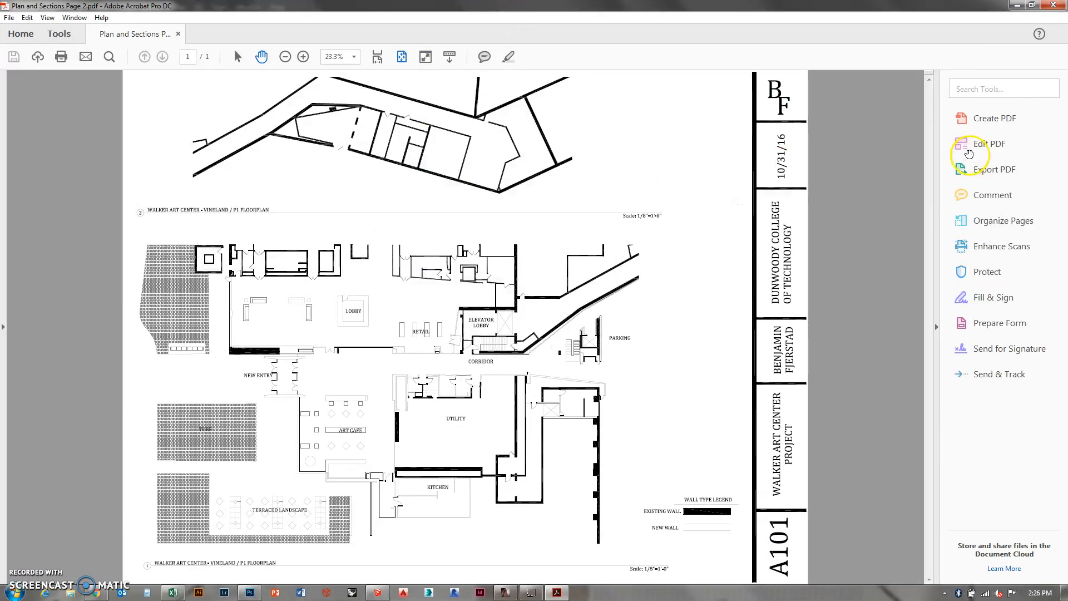
Check the Tools pane in Acrobat with the Plan and Sections Page 2 PDF open
click(987, 143)
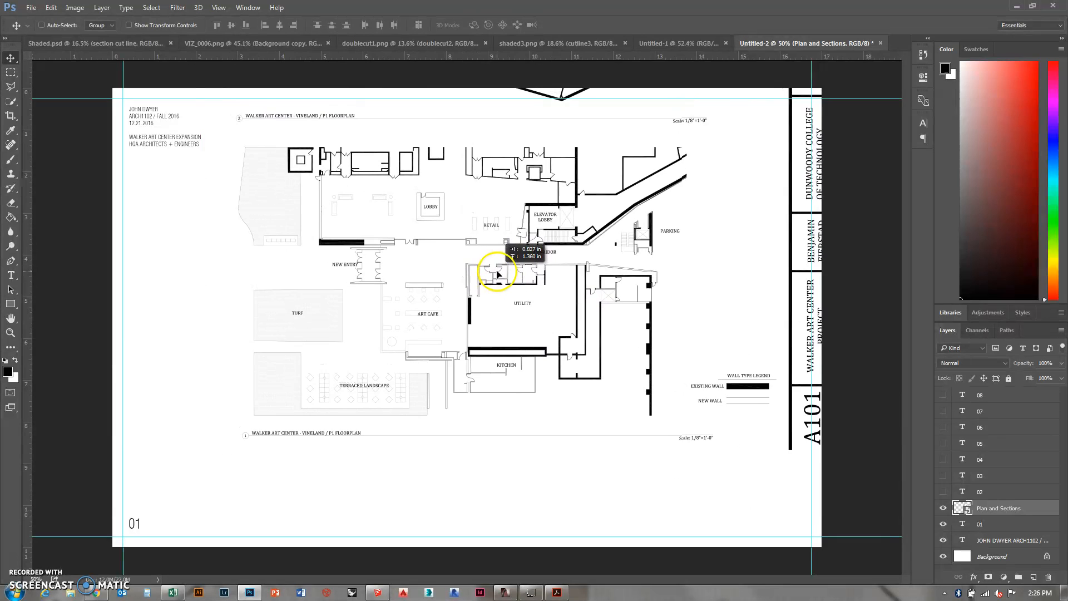
Scale the Plan and Sections floor plan to fill the sheet, shift it up and commit
click(50, 8)
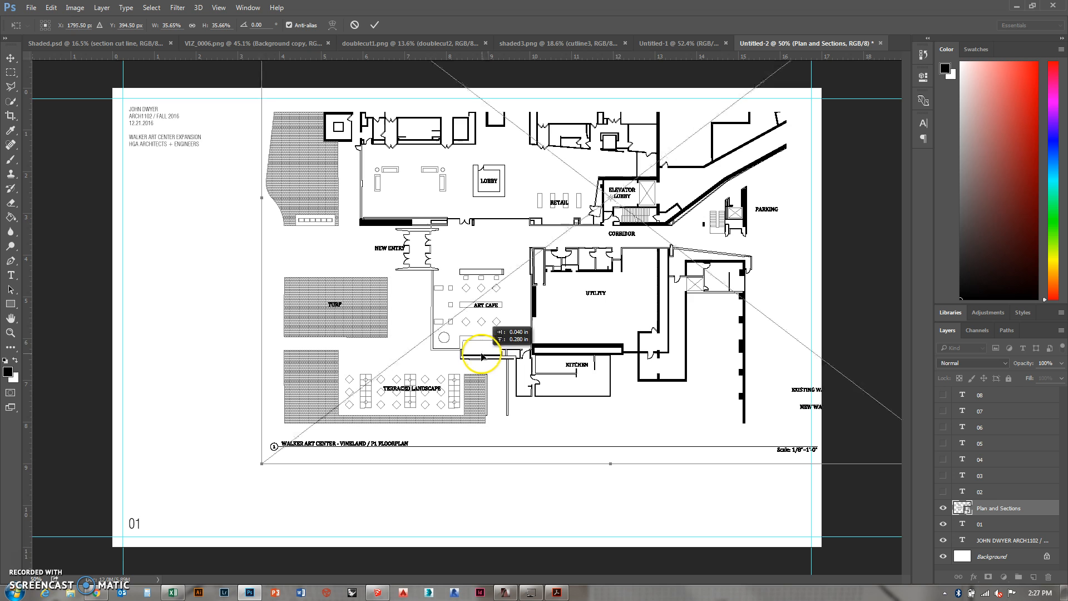
drag(481, 353, 482, 344)
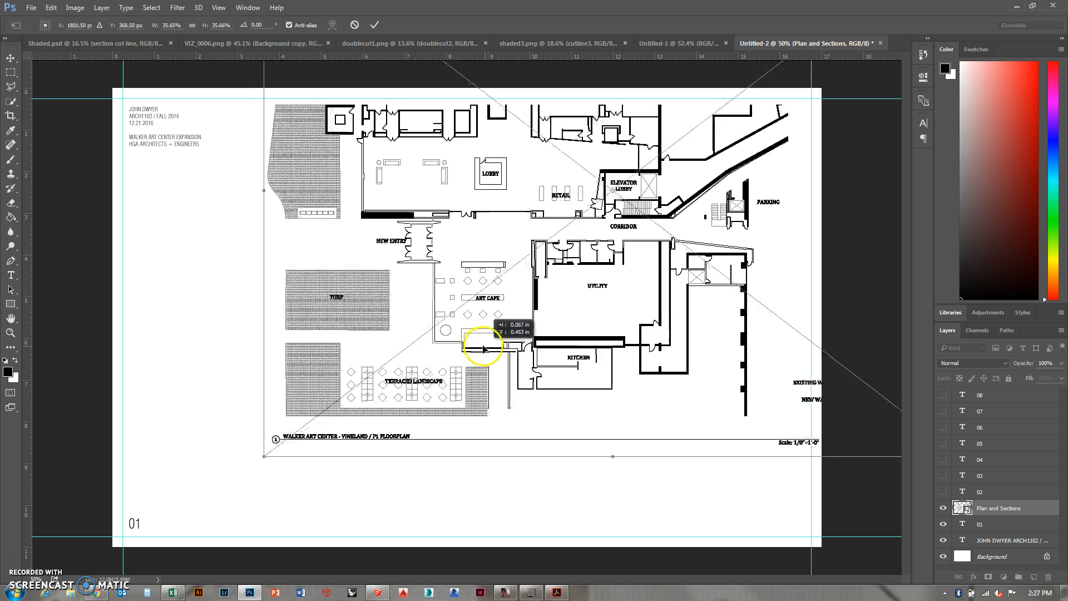
click(31, 8)
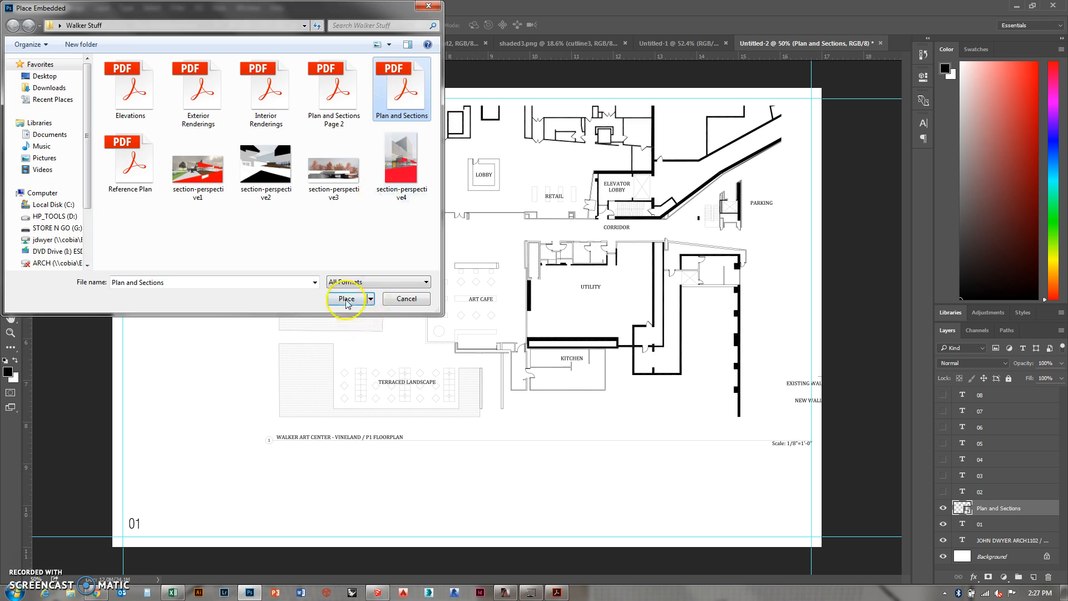
Embed a second Plan and Sections layer and begin transforming it via Edit > Transform
click(346, 298)
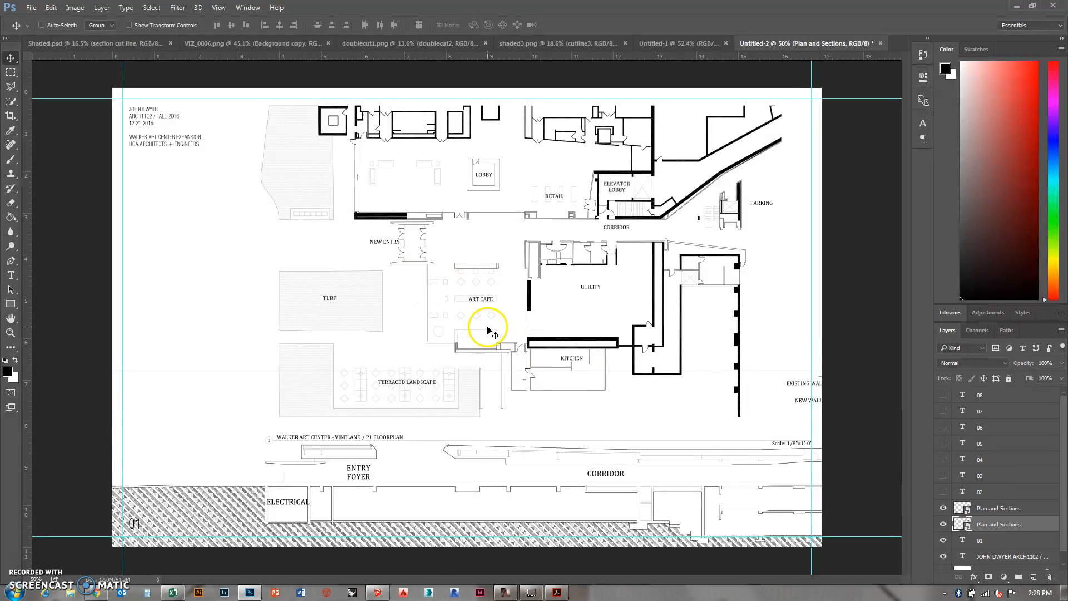
click(50, 8)
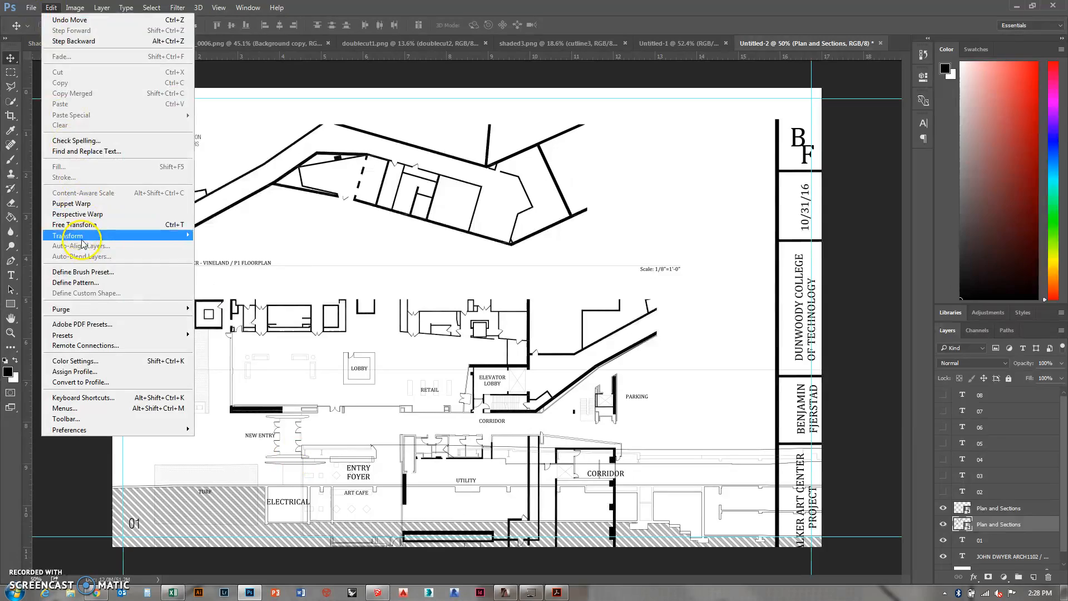
click(68, 235)
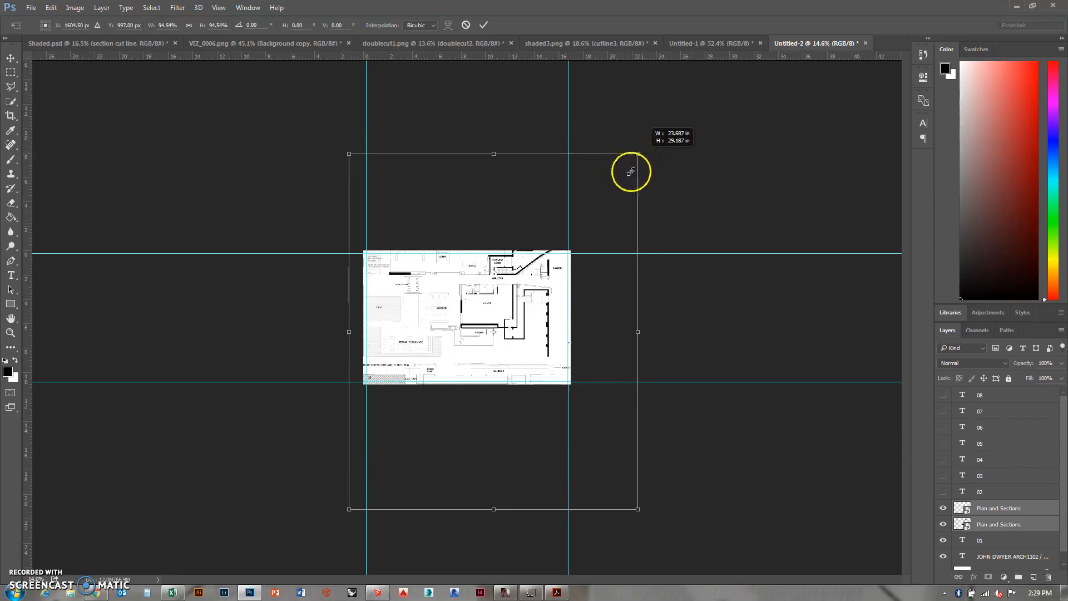
Scale the Plan and Sections image up by its corner handles to fill the 17x11 sheet
drag(630, 171, 388, 472)
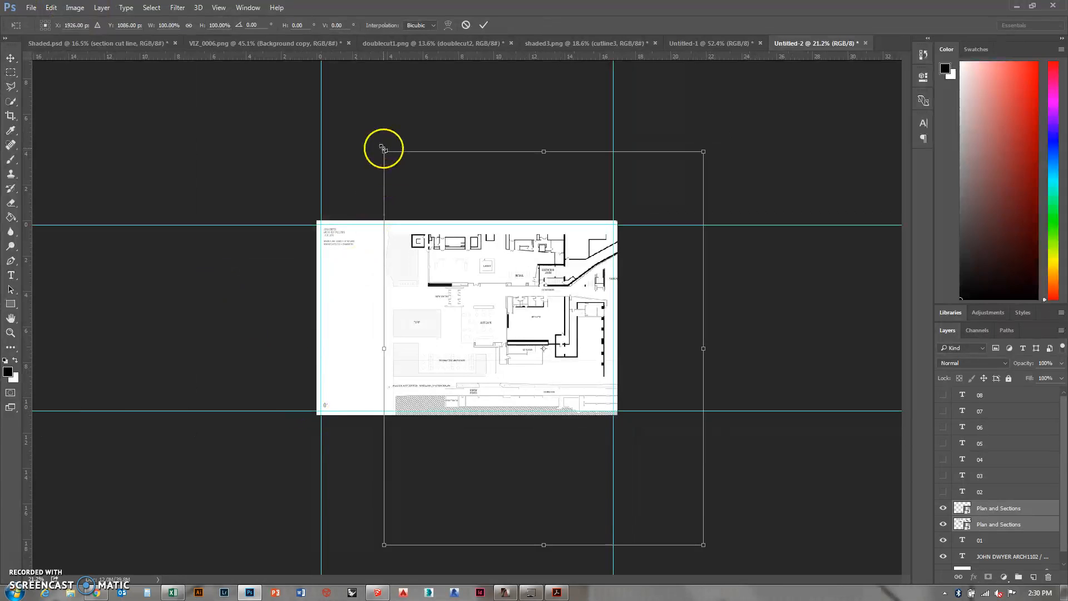
drag(384, 151, 375, 142)
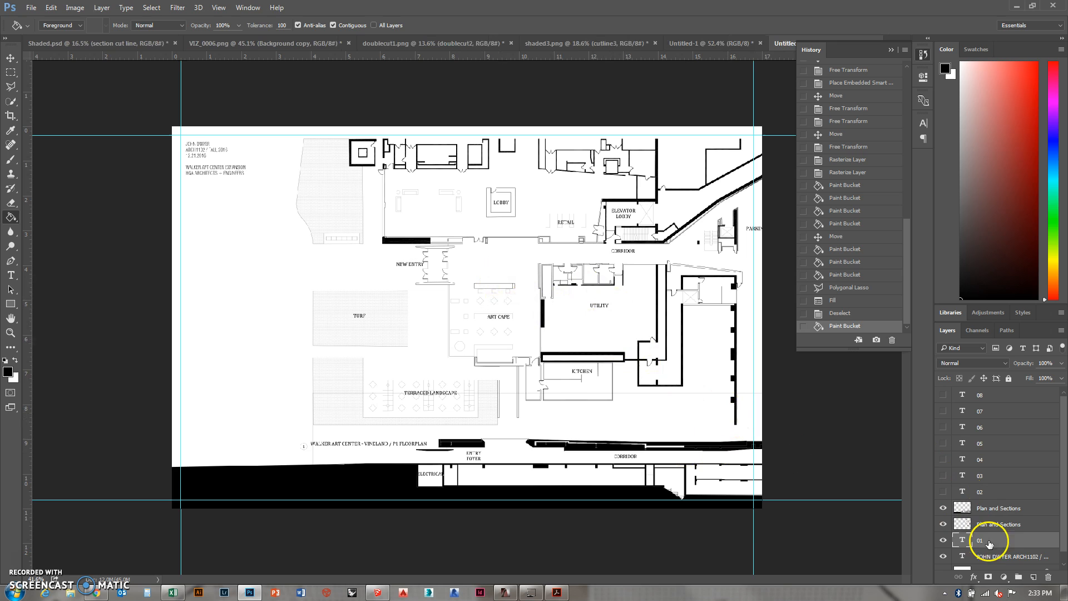
Move text layer 01 above the Plan and Sections layers and colour it white
drag(986, 542, 987, 508)
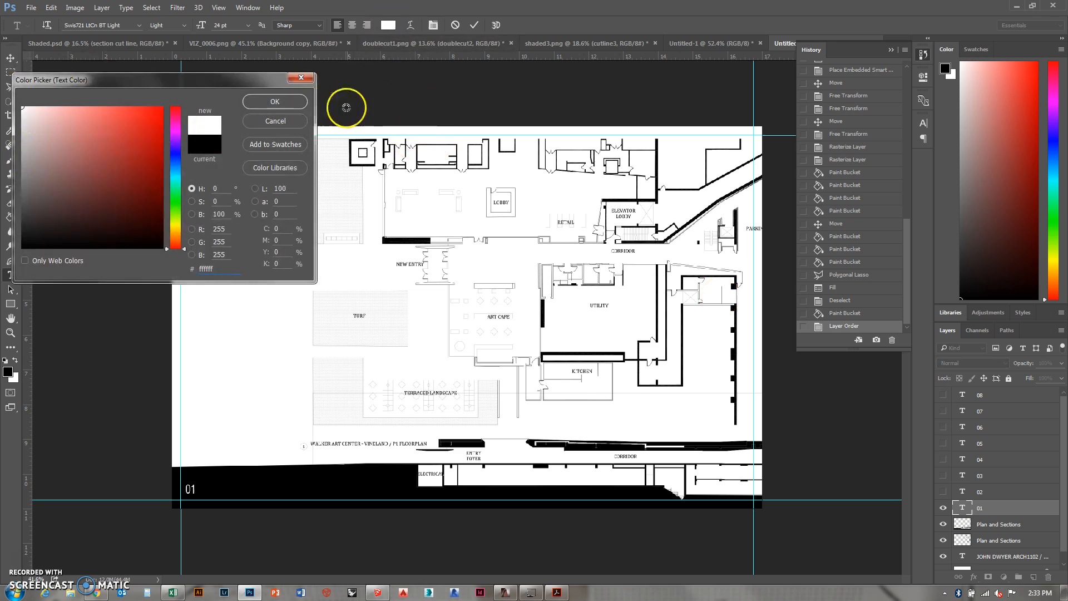
click(273, 101)
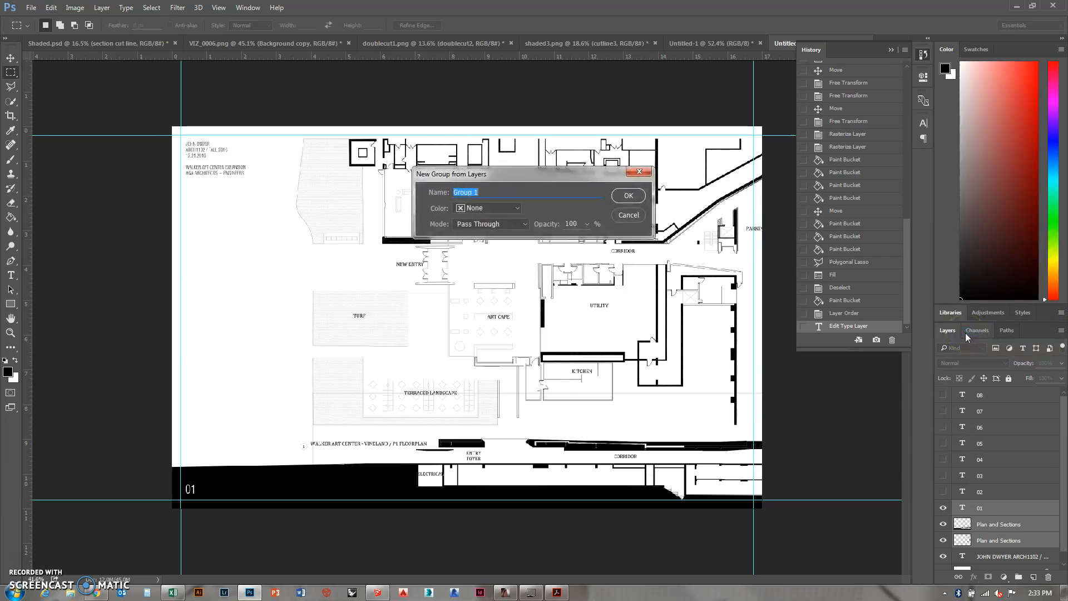
Group sheet 01's plan, section and number into group 01 and hide it
click(626, 196)
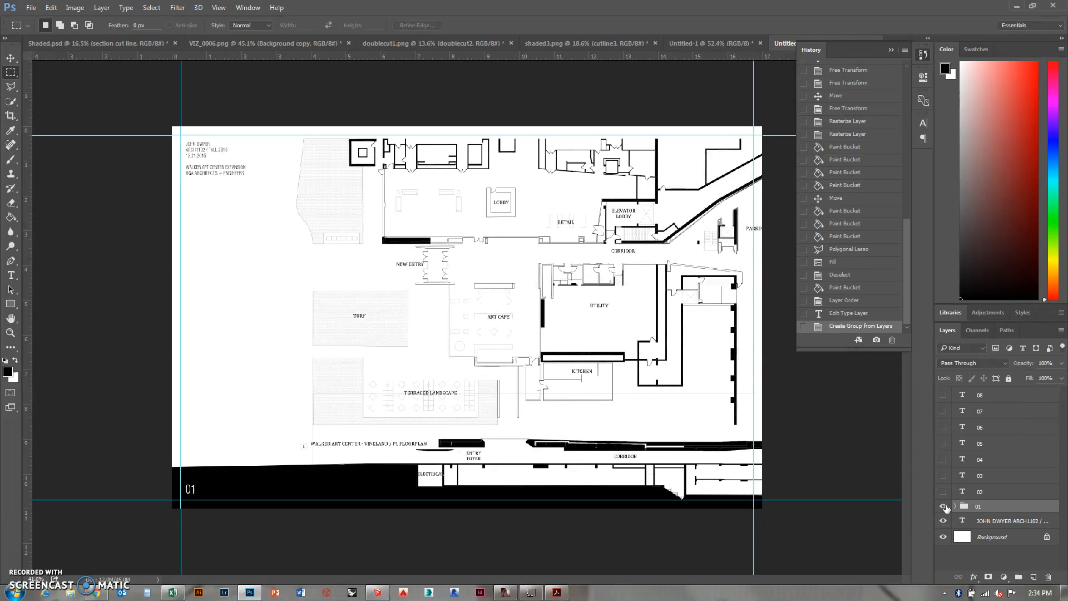
click(942, 506)
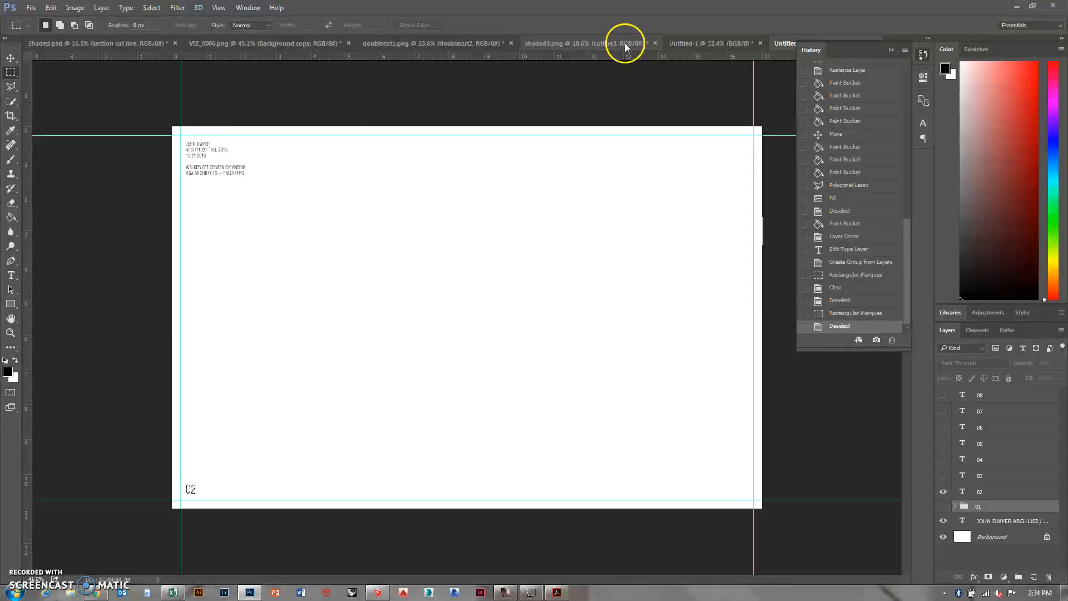
Place the section-perspective image embedded on sheet 02, scaled to the guides, and commit it
click(711, 44)
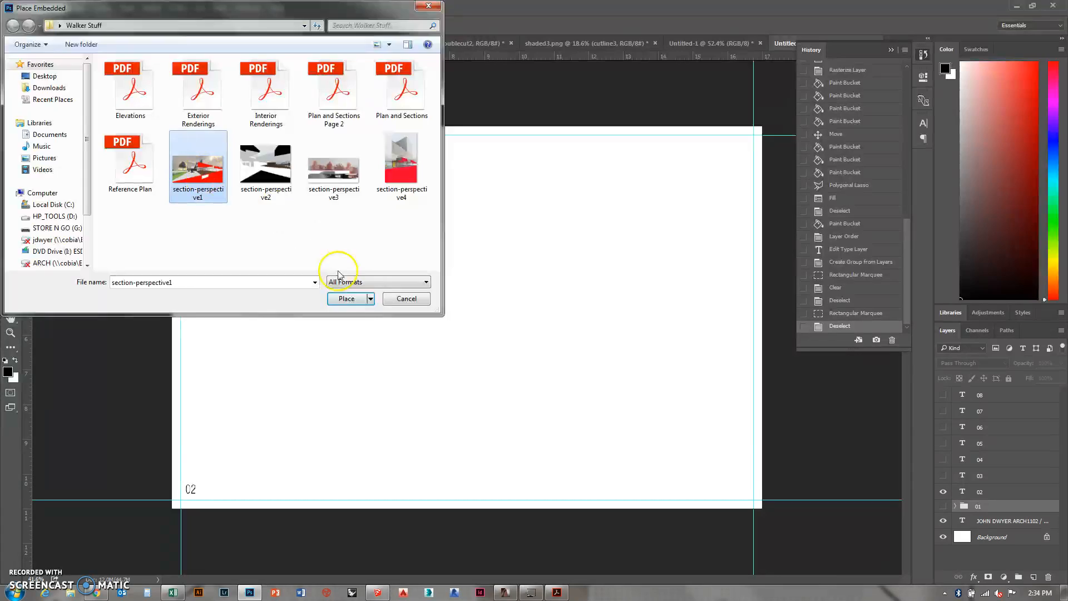
click(346, 299)
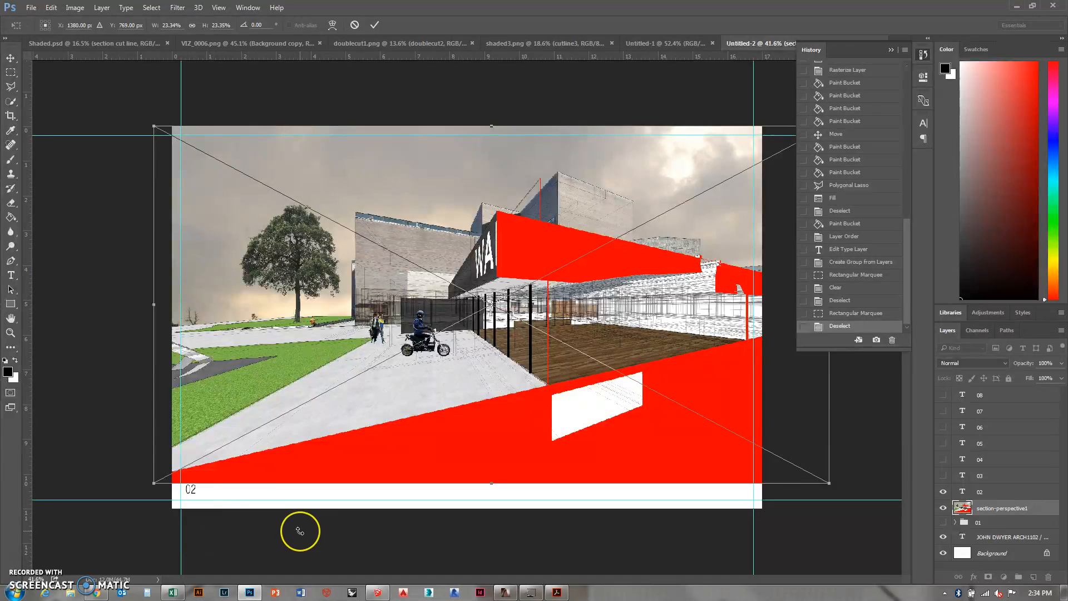
click(151, 8)
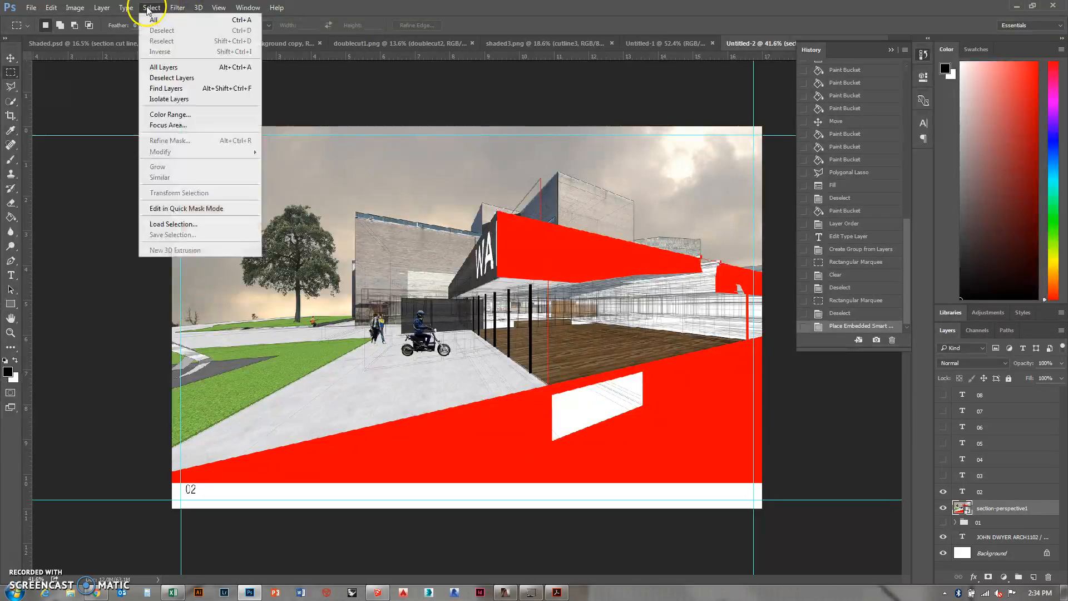
Select the rendering's red areas via Color Range with Fuzziness 200
click(169, 114)
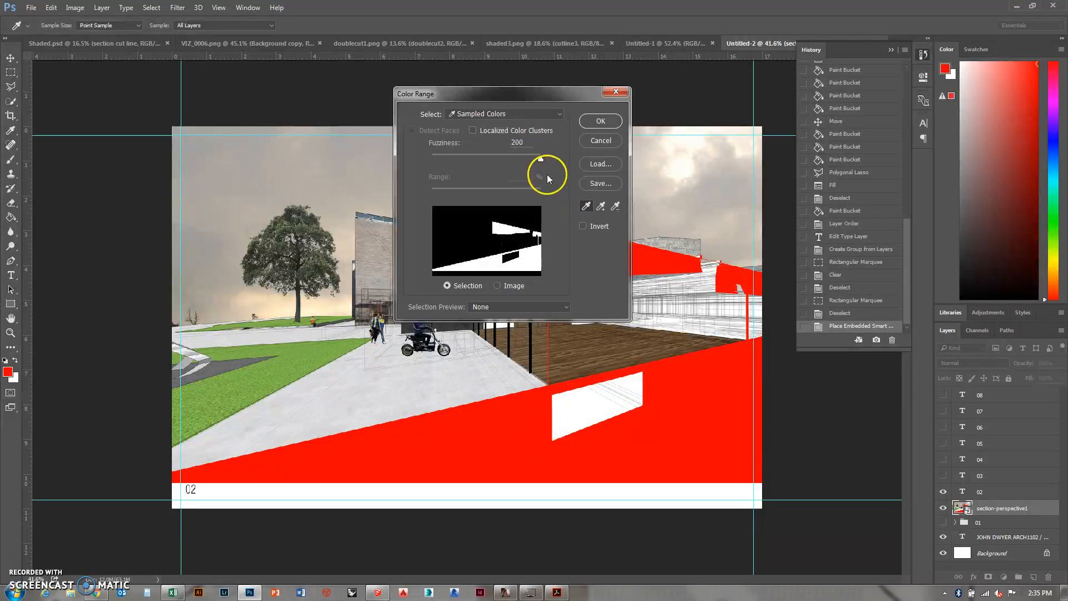
click(598, 120)
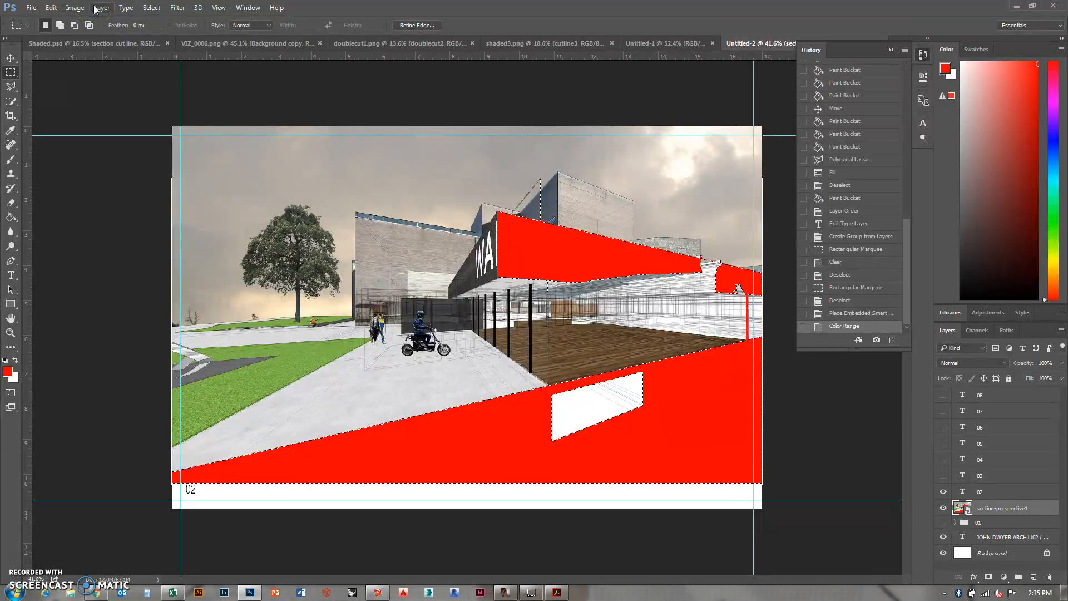